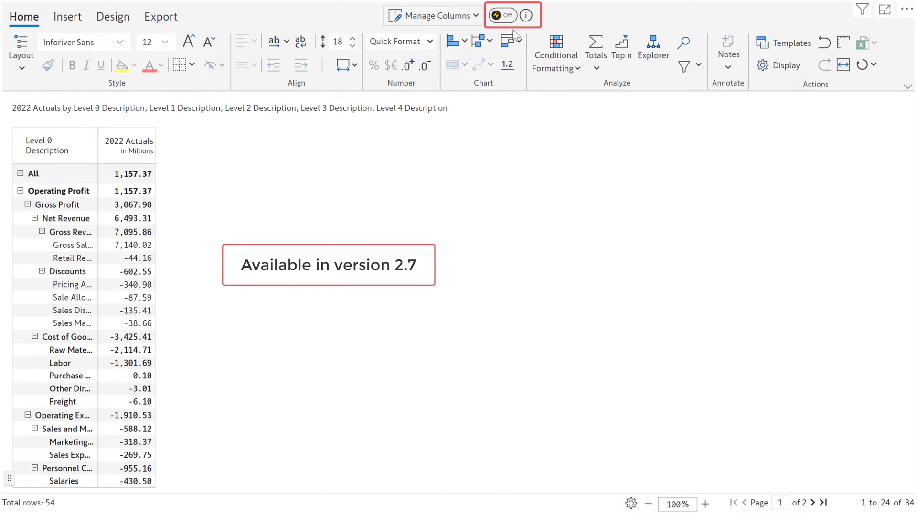
# Switch performance mode On and expand the Operating Expenses branch of the profit hierarchy
pyautogui.click(498, 14)
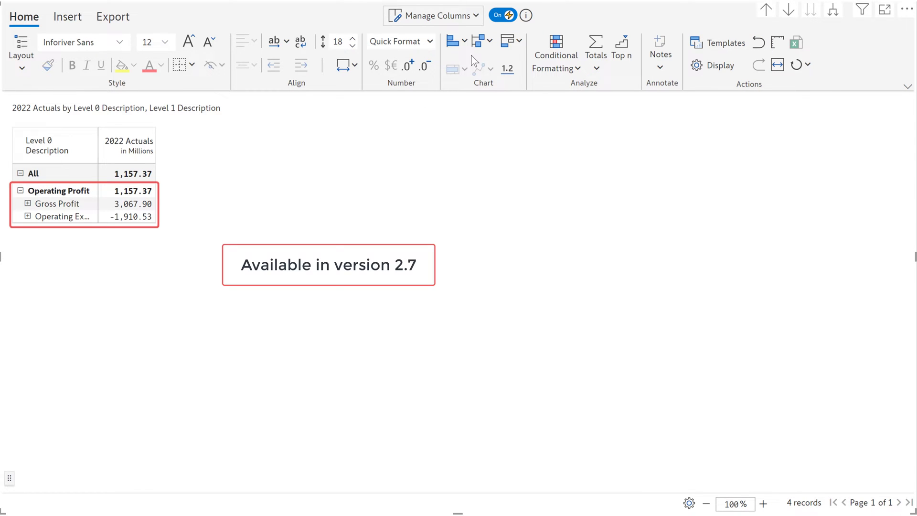
pyautogui.click(26, 216)
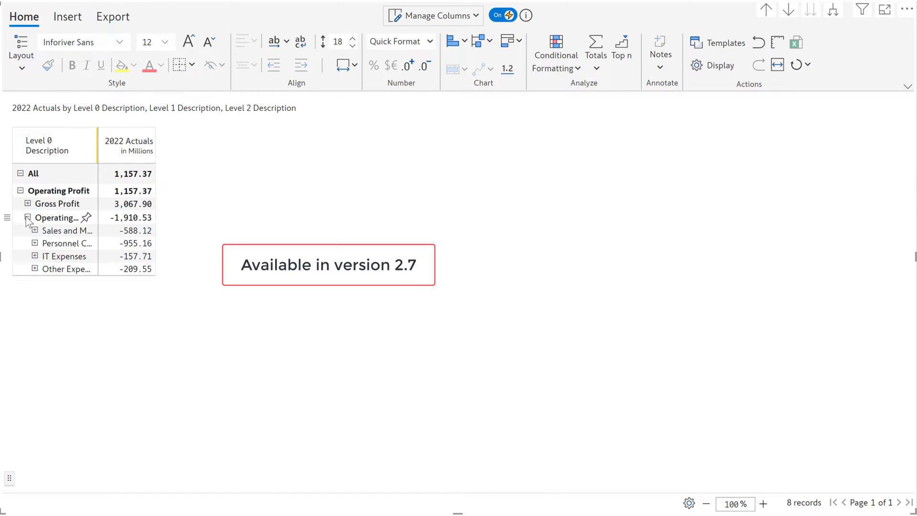
pyautogui.click(34, 231)
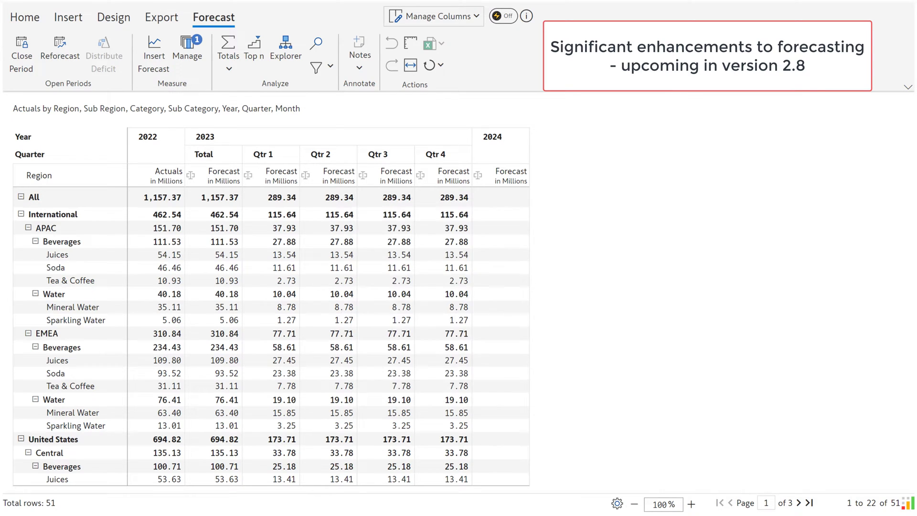
# Show the 2023 quarterly forecast table beside 2022 actuals on the Forecast tab
pyautogui.click(105, 51)
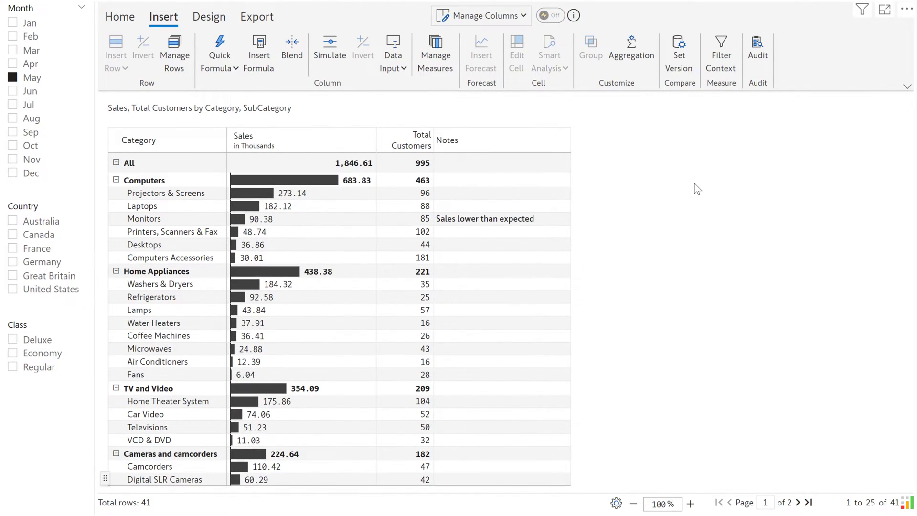
pyautogui.moveTo(720, 52)
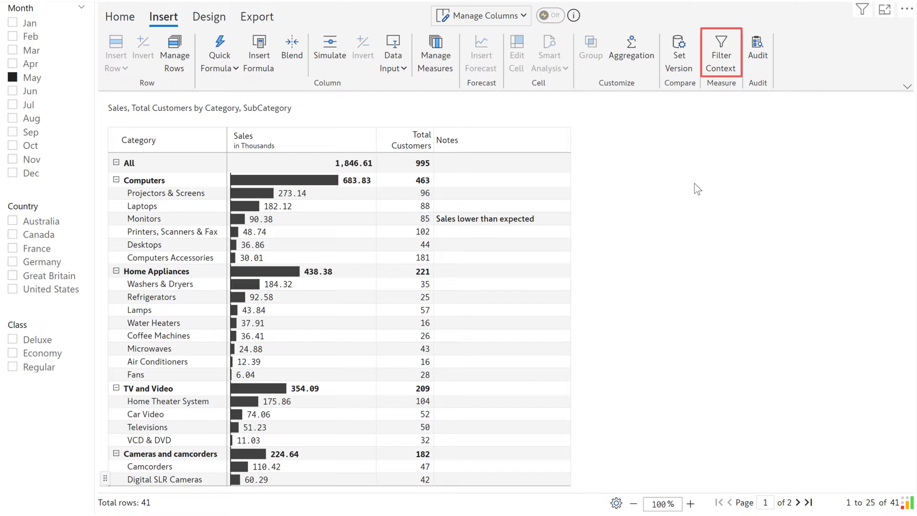
pyautogui.moveTo(725, 188)
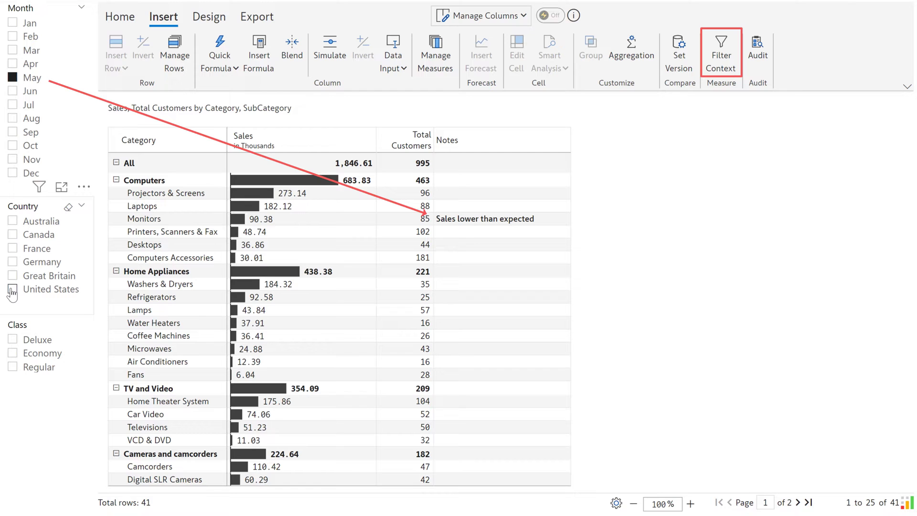
# Tick United States in the Country slicer so the Monitors note reads 'Excludes inactive customers'
pyautogui.click(12, 288)
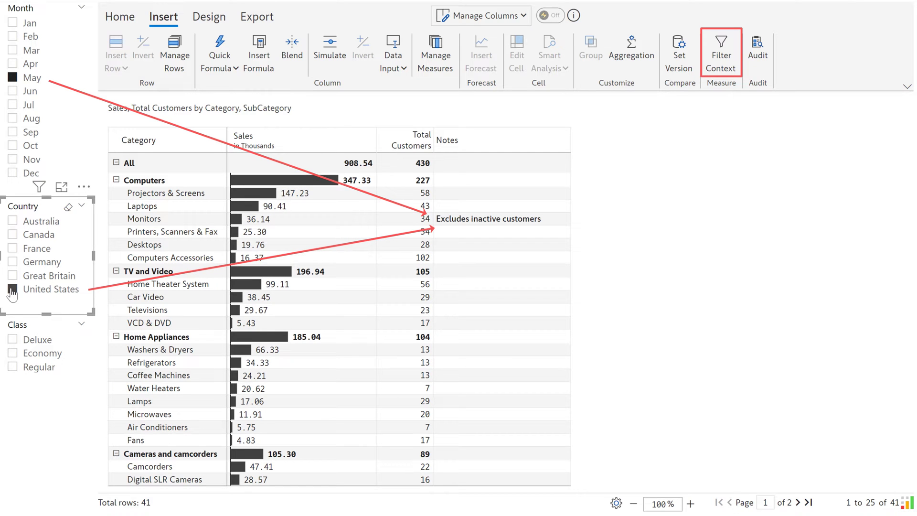